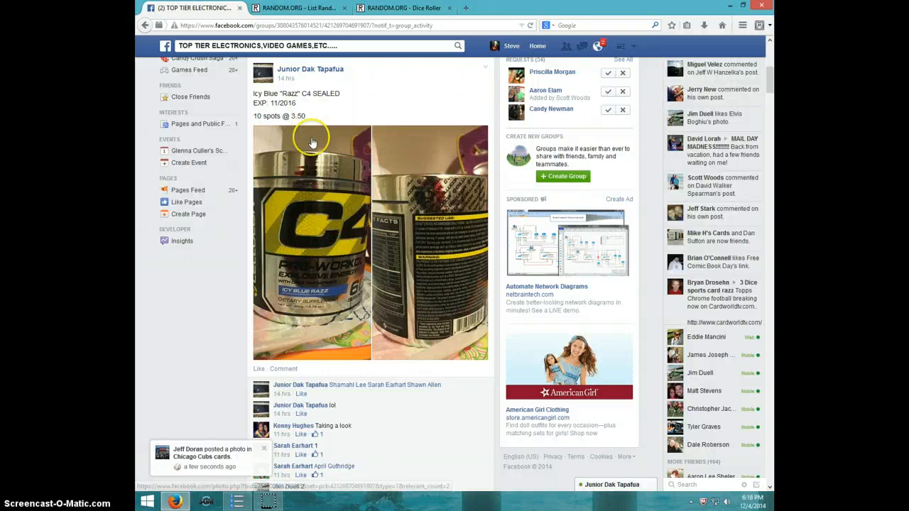
mouse_move(348, 222)
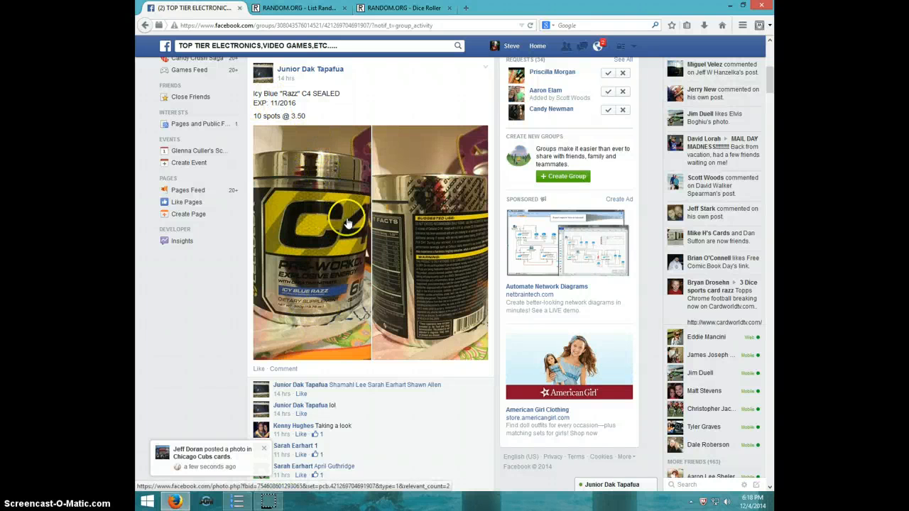
mouse_move(325, 215)
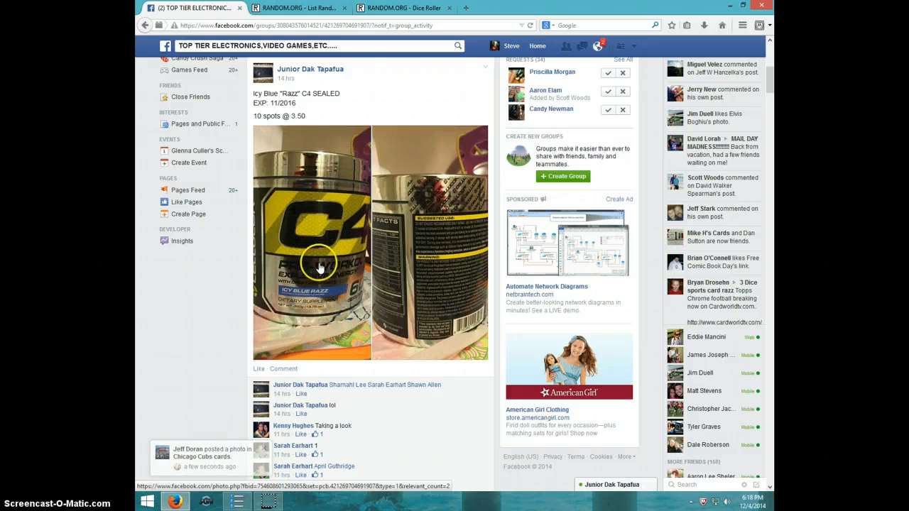
mouse_move(323, 189)
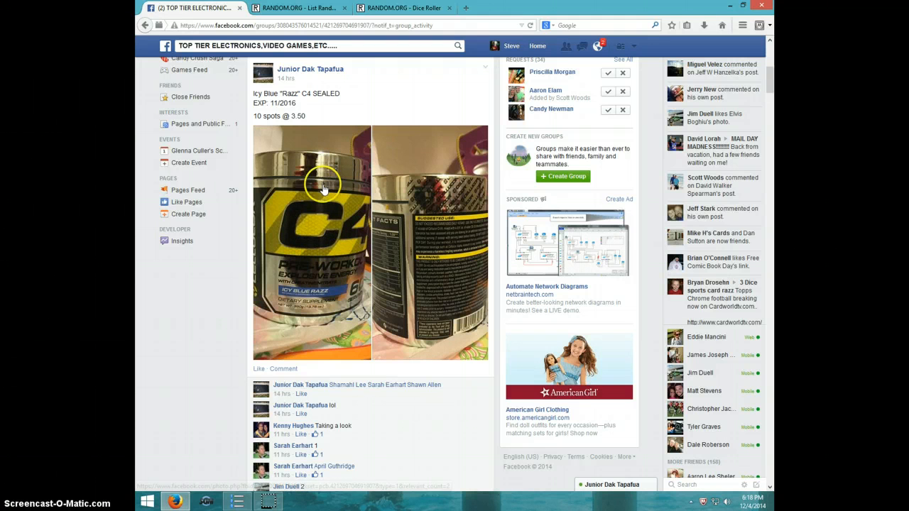
mouse_move(348, 244)
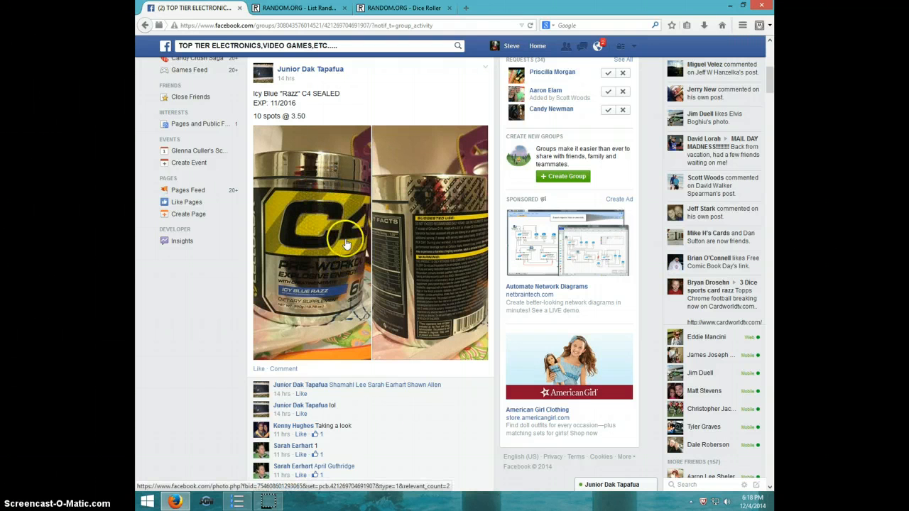
Step: Scroll the Icy Blue Razz C4 post down to the entrant list and comment box
scroll(down, 3)
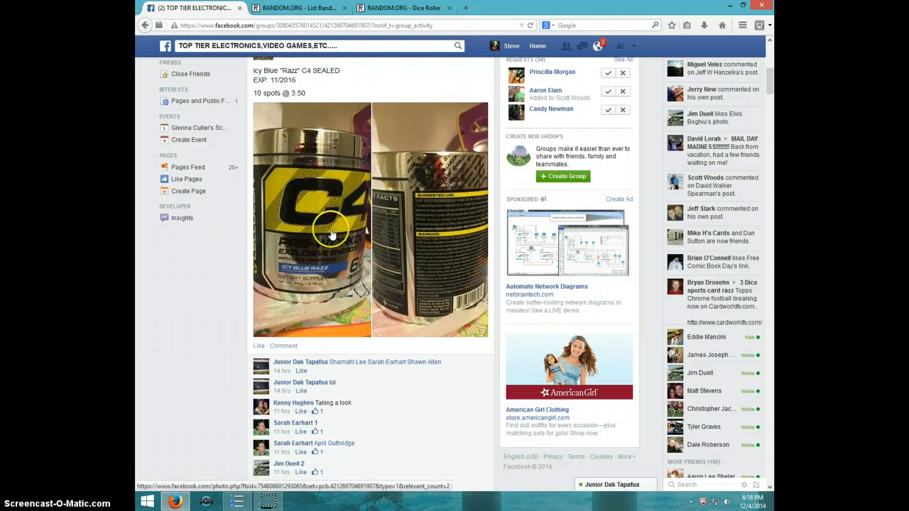
scroll(down, 3)
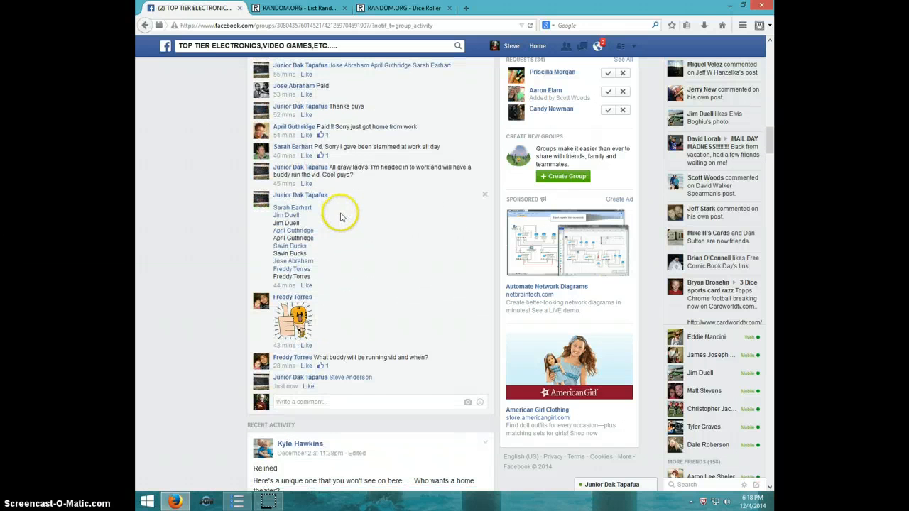
Step: Comment 'LIVE' on the giveaway post and display the current date and time
click(305, 402)
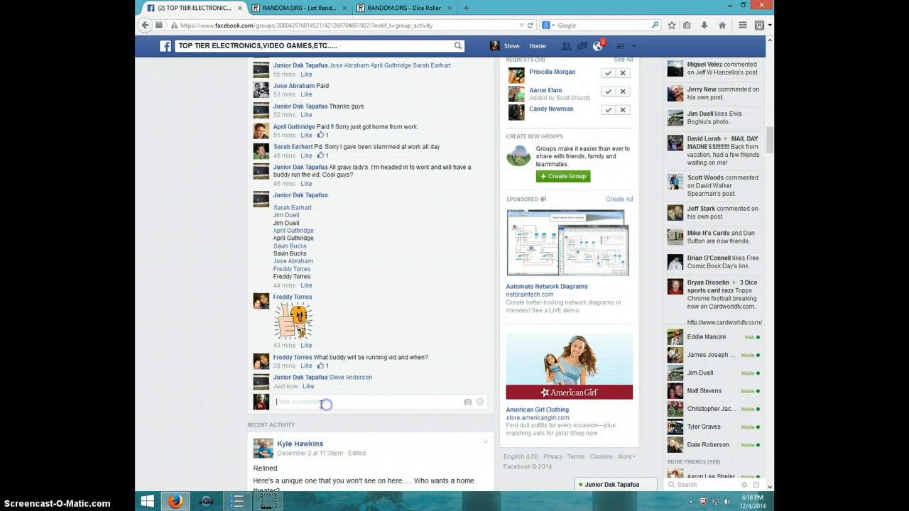
text(LIVE)
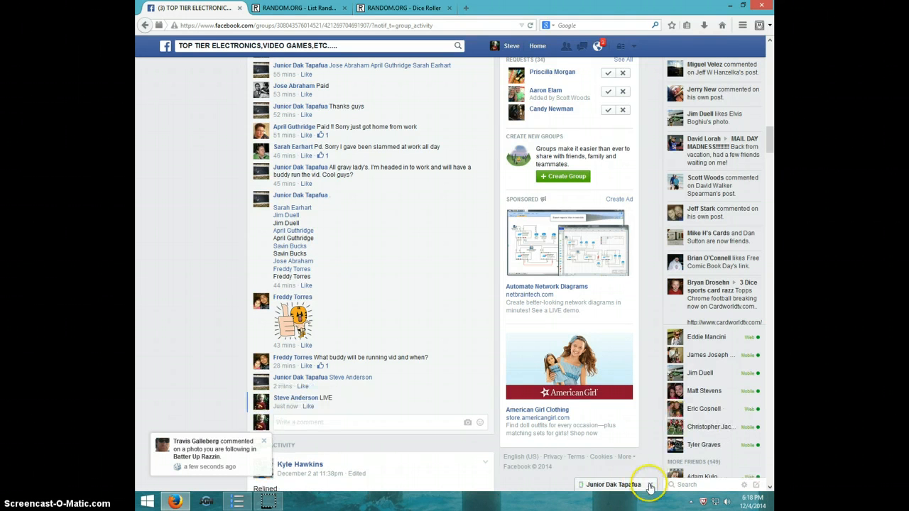
click(751, 504)
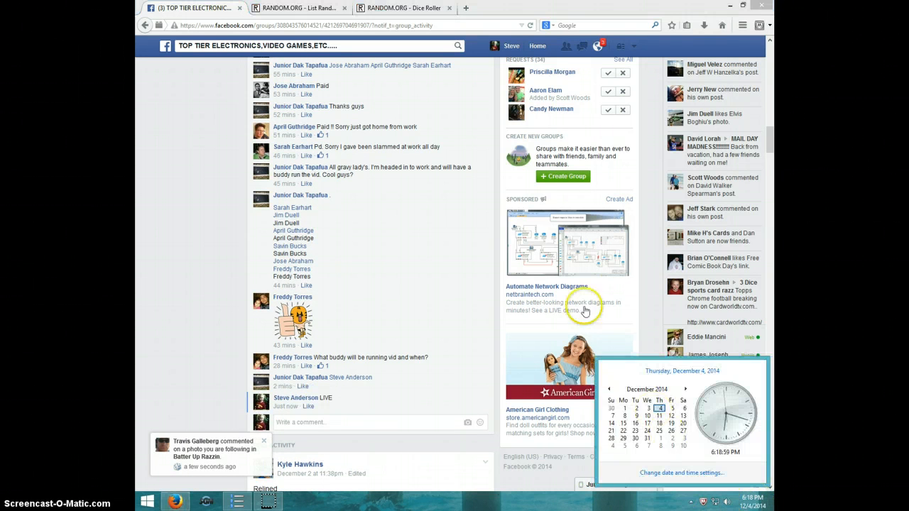
Step: Roll two dice on RANDOM.ORG's Dice Roller, then re-roll for a four and a two
click(403, 8)
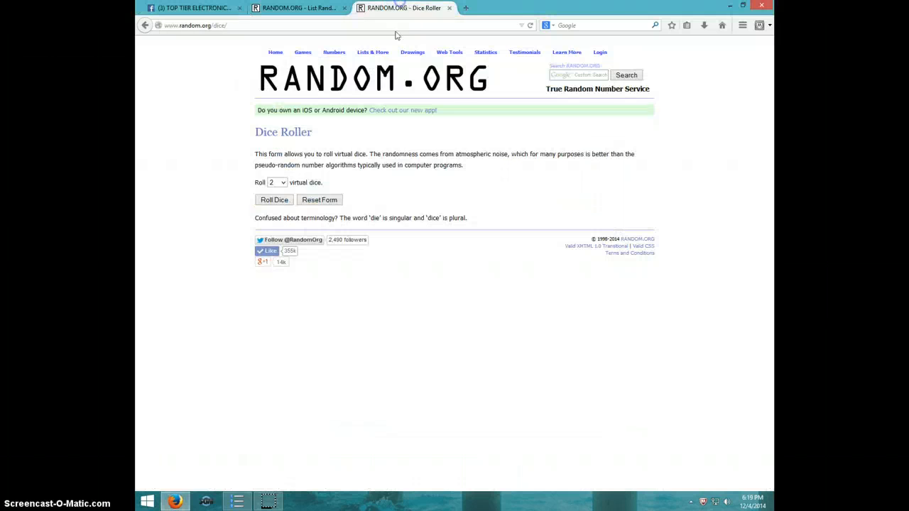
click(273, 200)
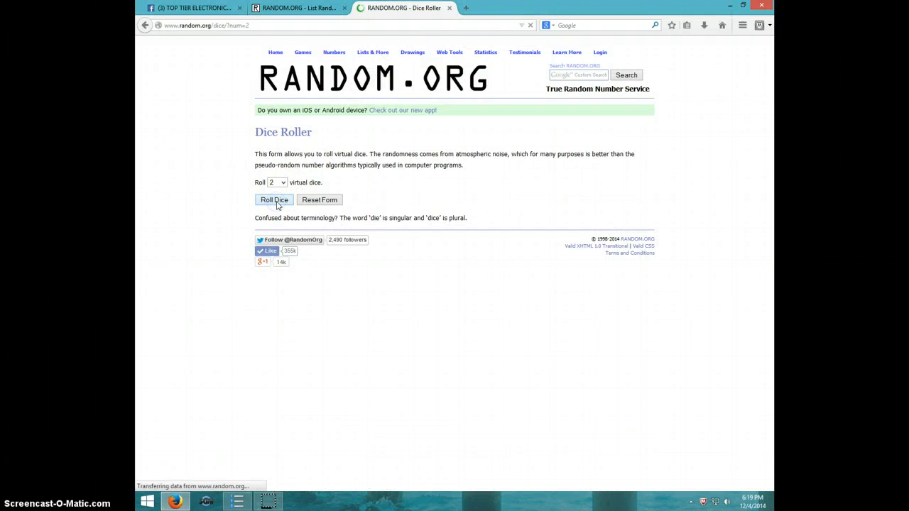
click(274, 199)
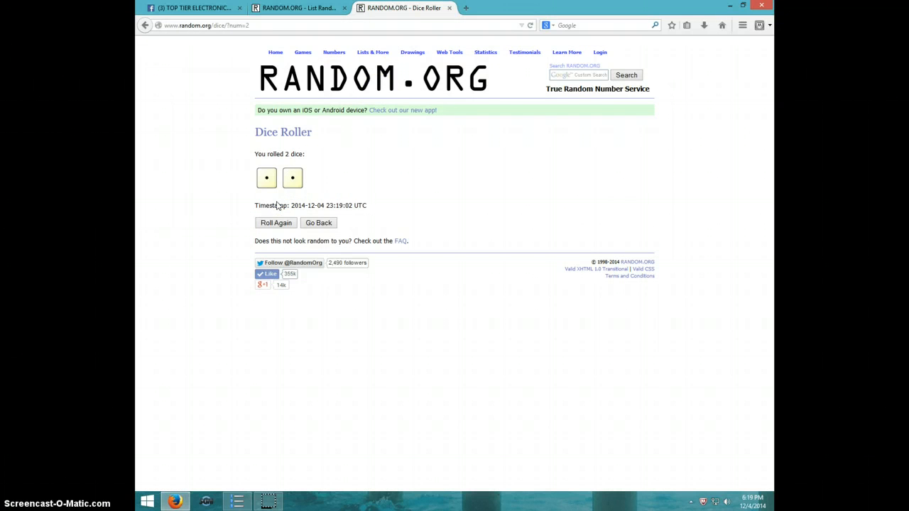
click(276, 222)
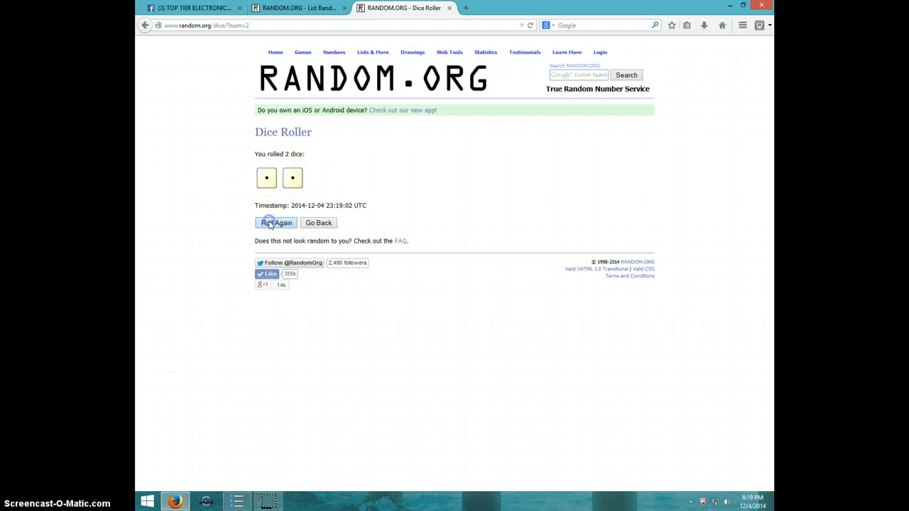
click(276, 223)
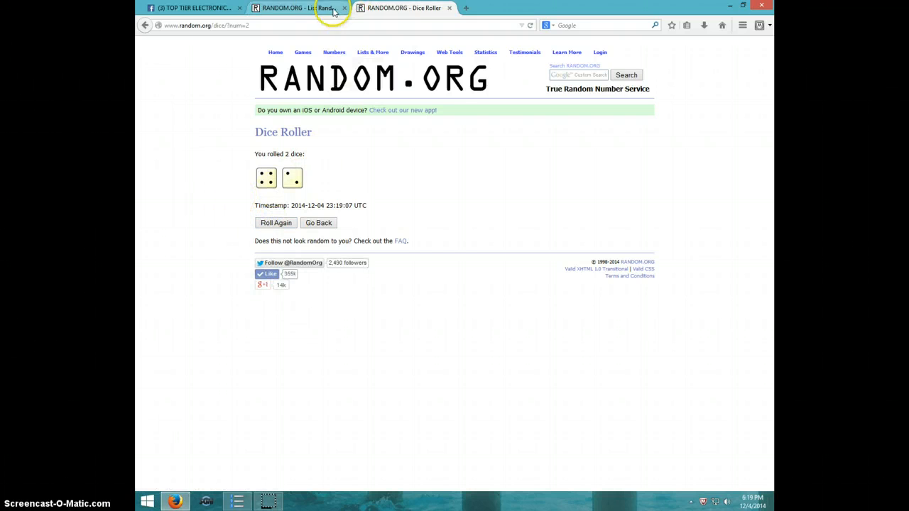
Step: Show the List Randomizer with the ten entries after rechecking the dice result, then show the clock
click(298, 8)
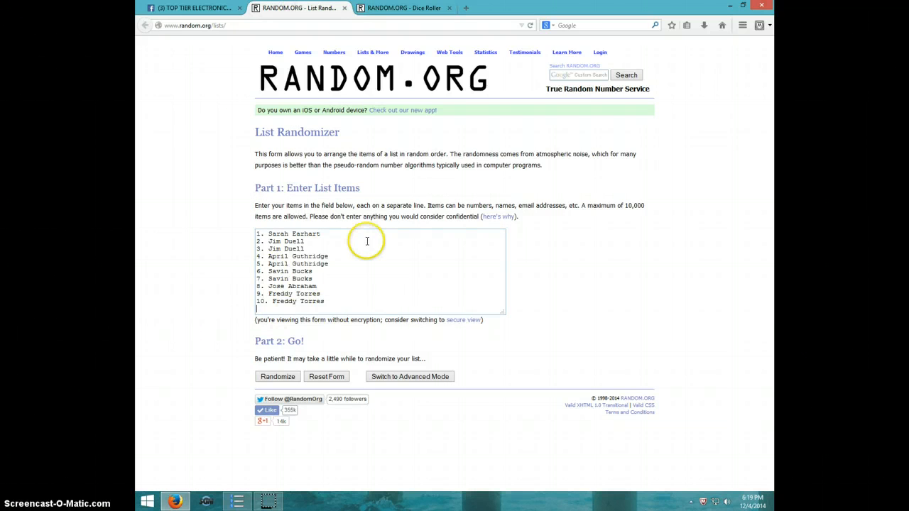
mouse_move(323, 280)
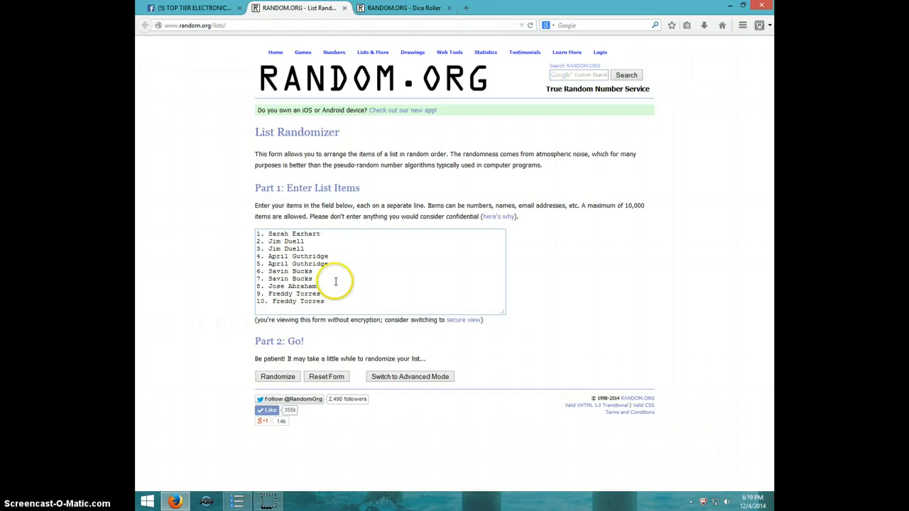
mouse_move(369, 8)
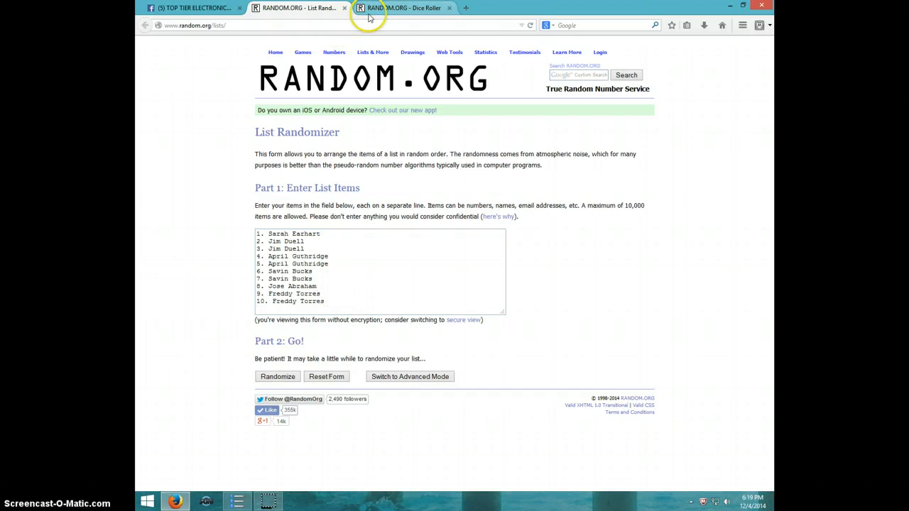
click(403, 8)
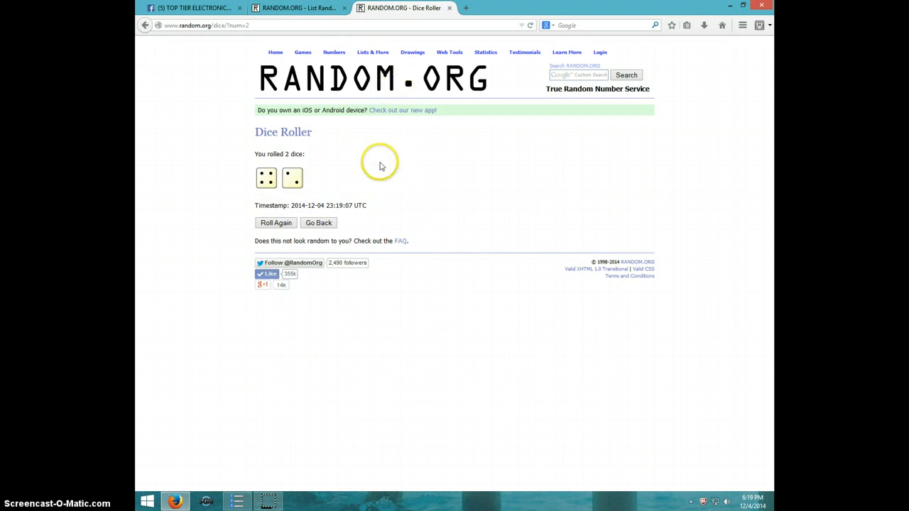
click(298, 8)
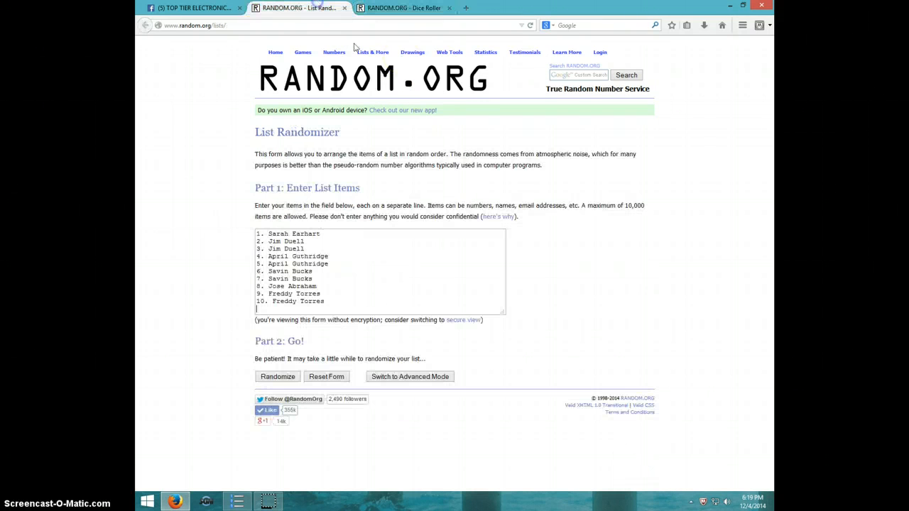
click(747, 502)
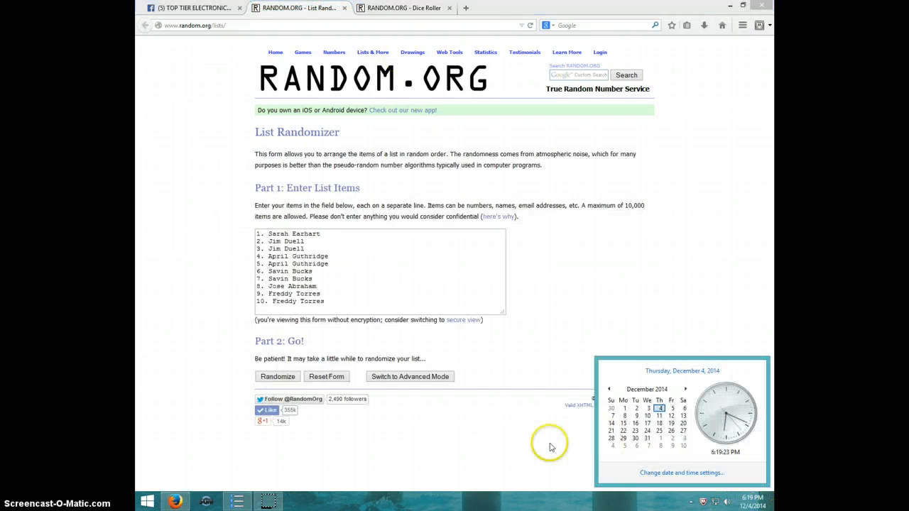
Step: Randomize the entry list, then shuffle it four more times
click(277, 376)
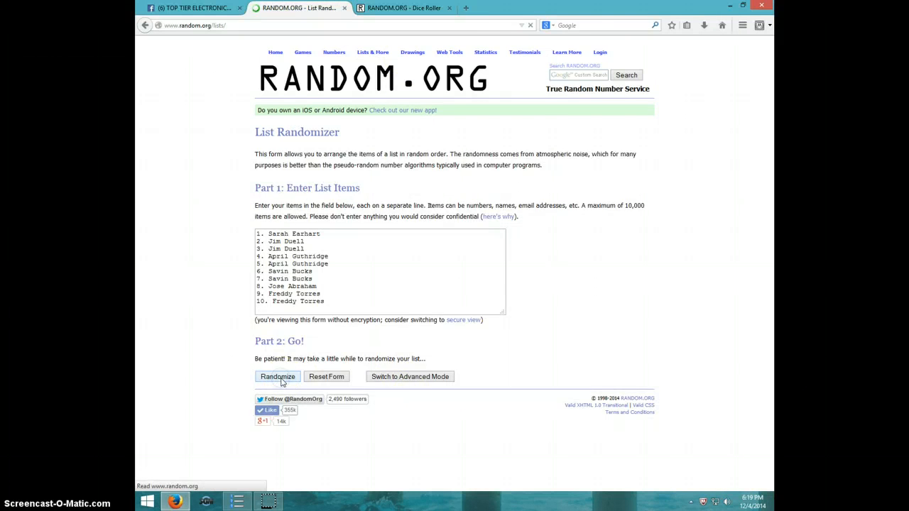
click(278, 376)
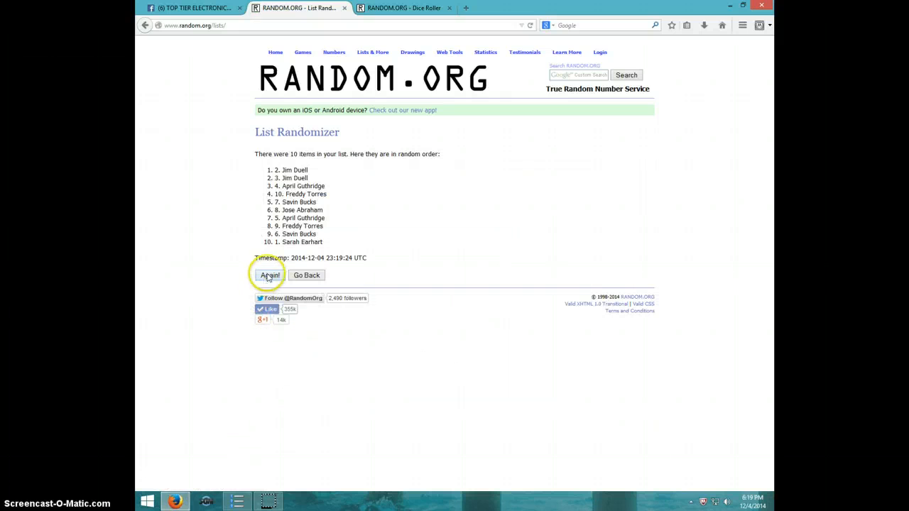
click(270, 276)
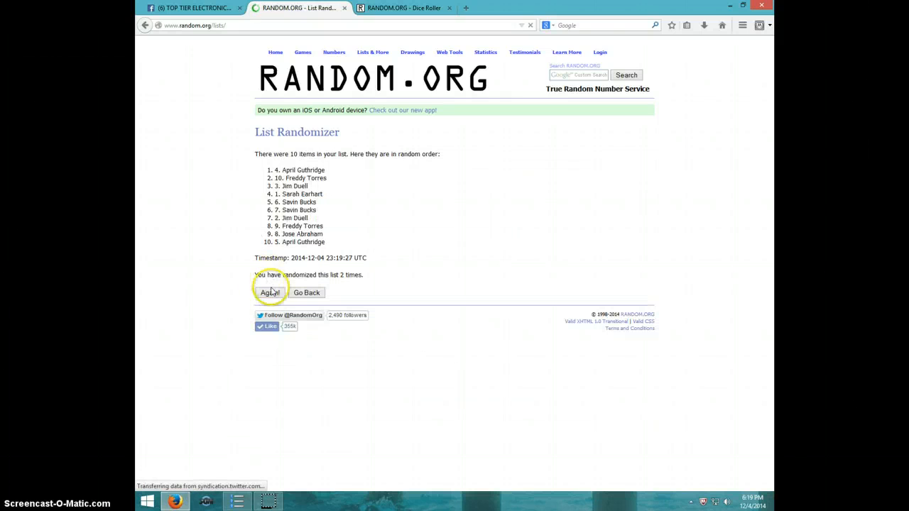
click(270, 293)
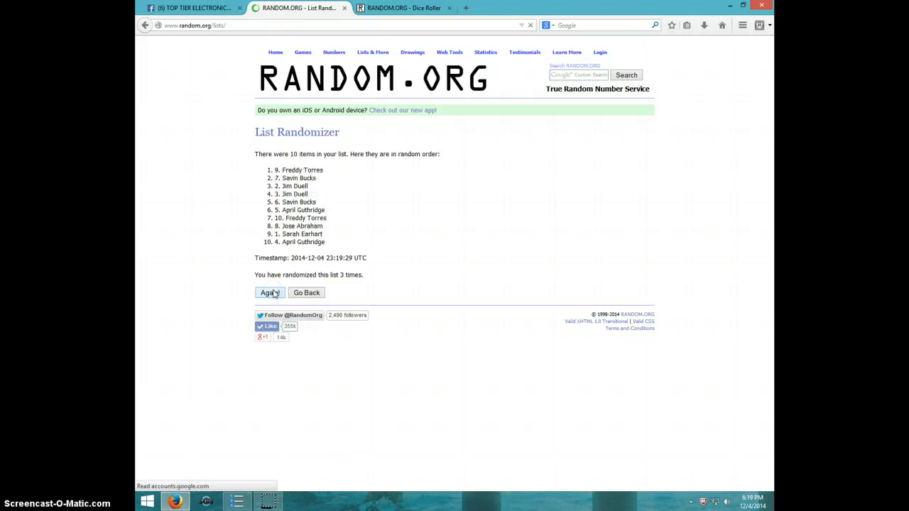
click(269, 292)
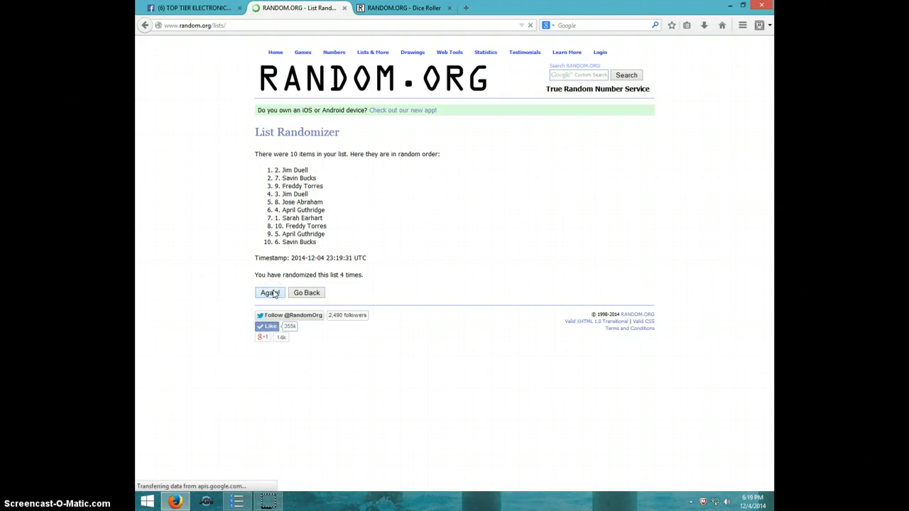
click(270, 293)
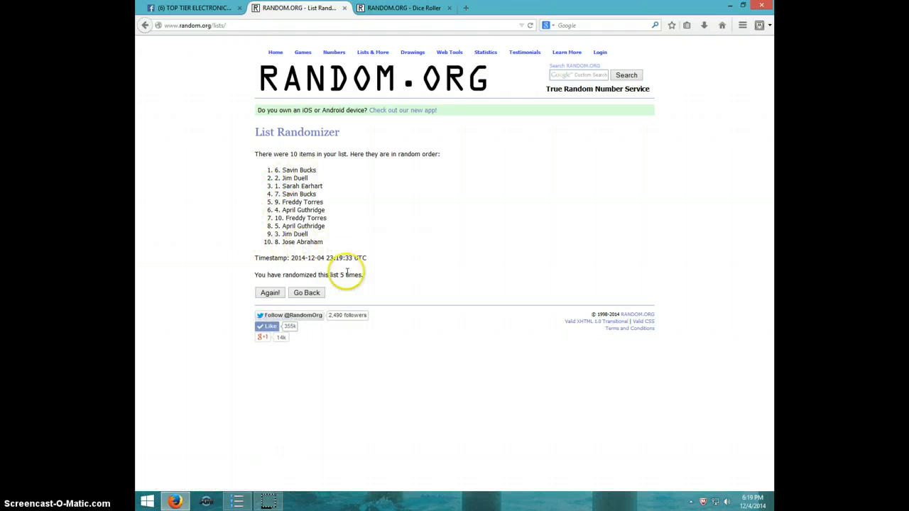
click(403, 8)
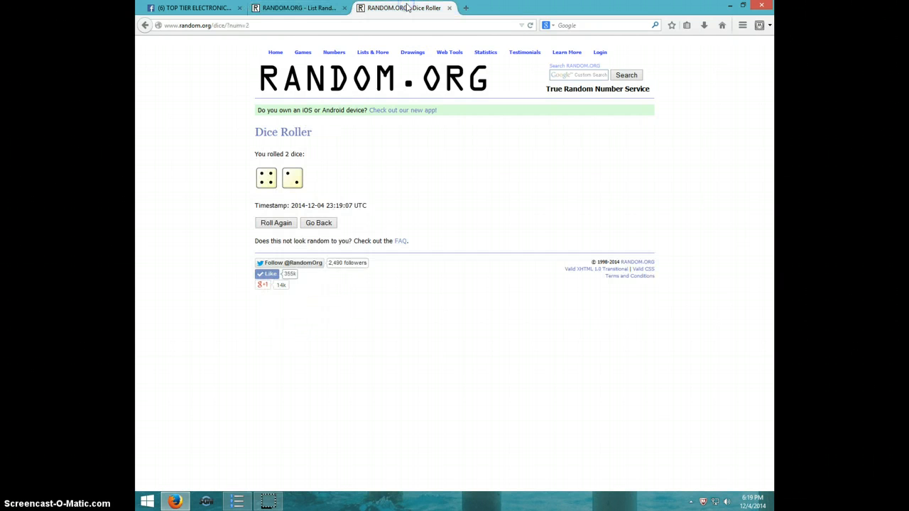
click(298, 8)
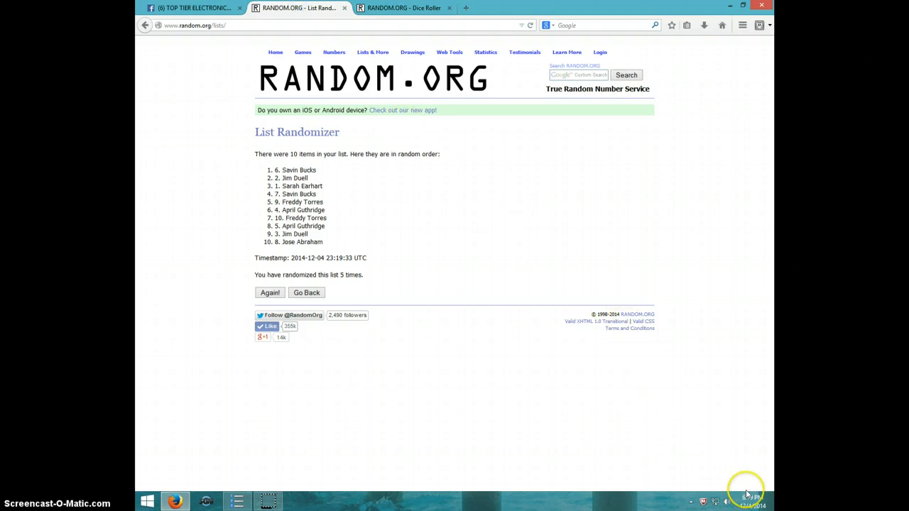
click(746, 498)
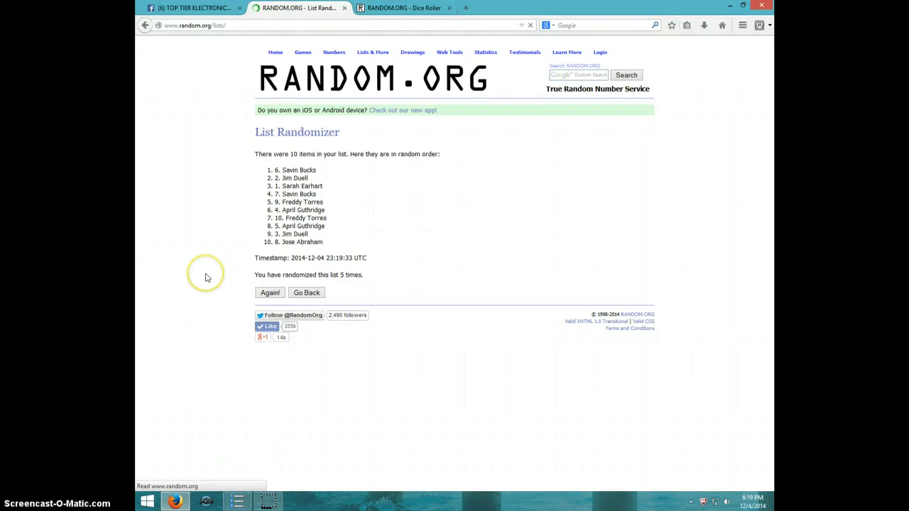
click(270, 293)
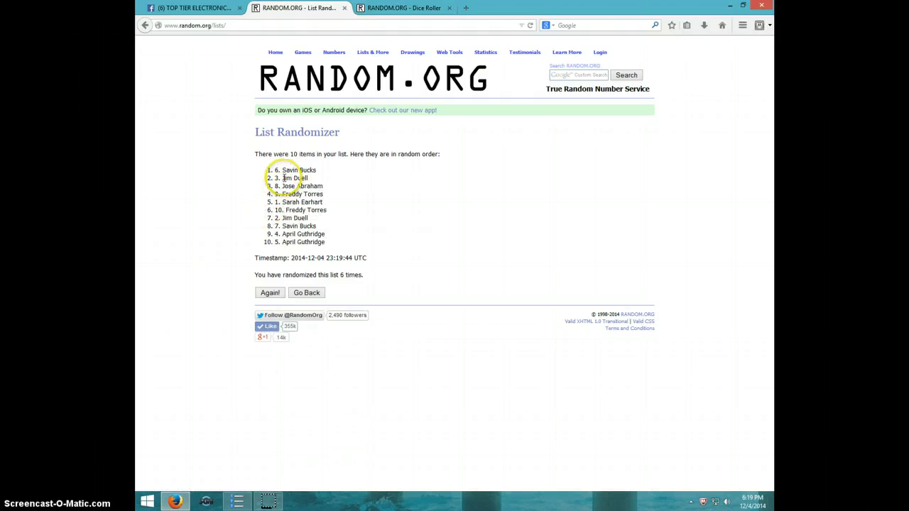
double_click(293, 169)
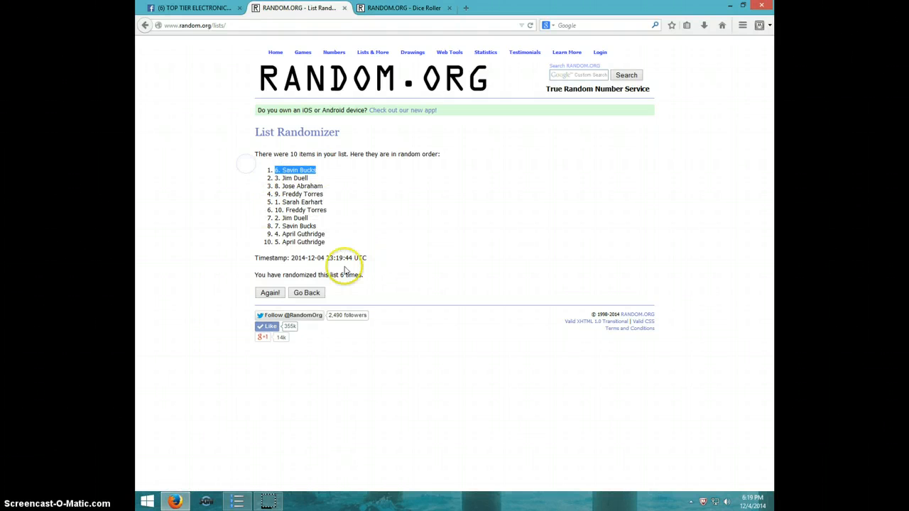
Step: Comment 'DONE' on the Facebook giveaway post
click(404, 7)
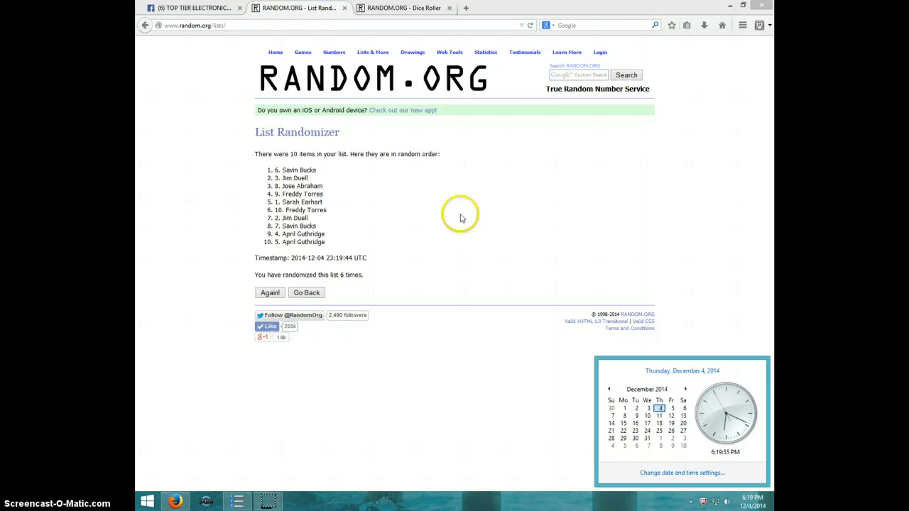
click(195, 8)
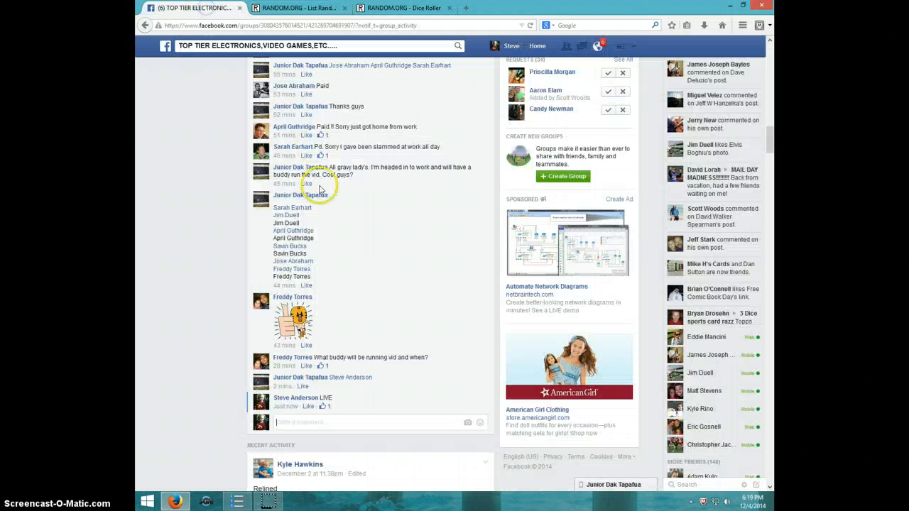
text(DONE)
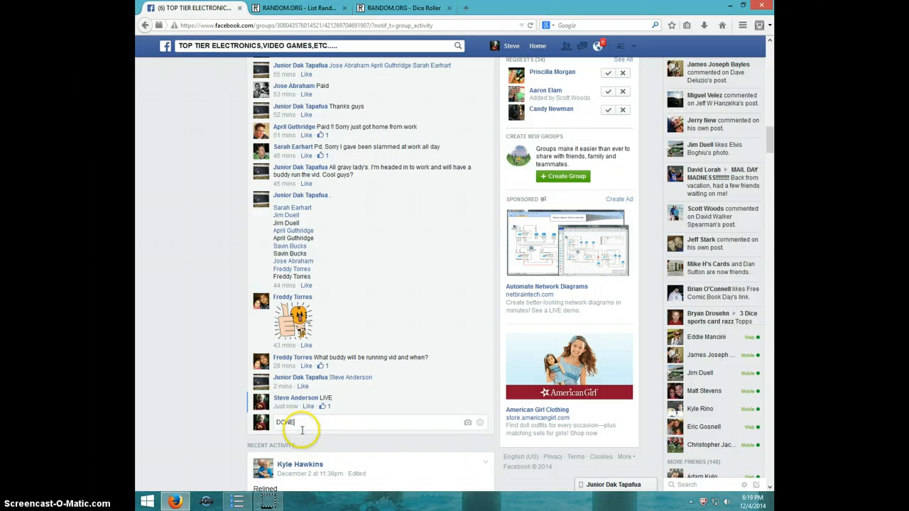
key(enter)
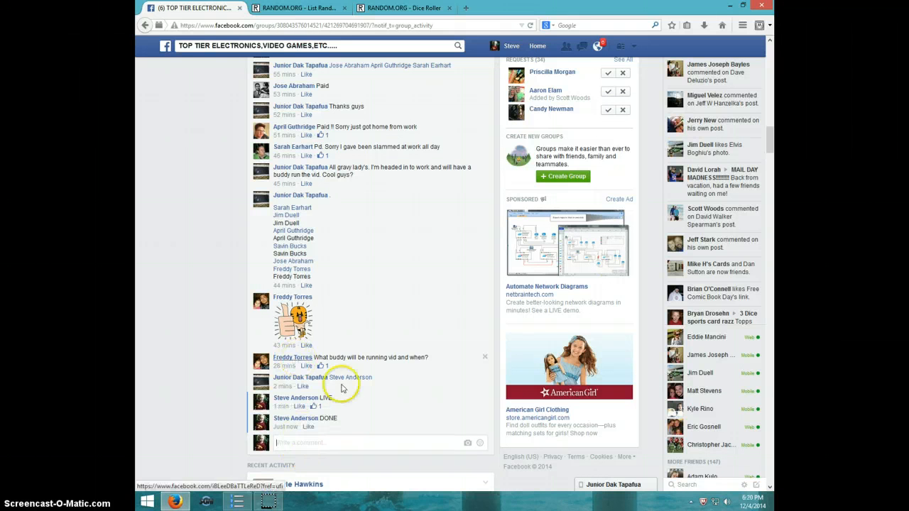